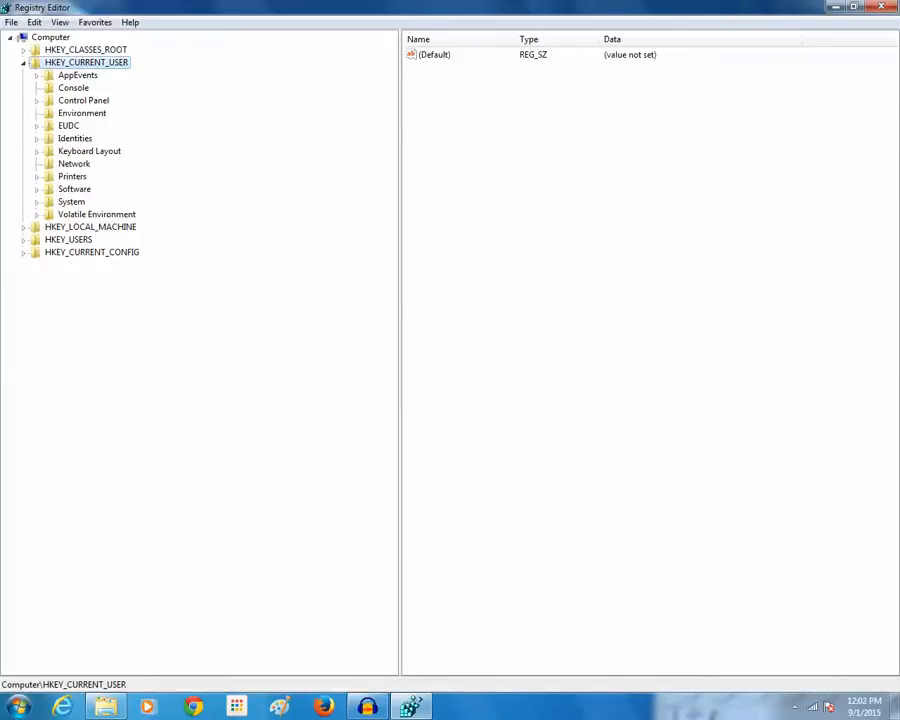
Collapse the HKEY_CURRENT_USER hive so only top-level hives show.
left_click(24, 62)
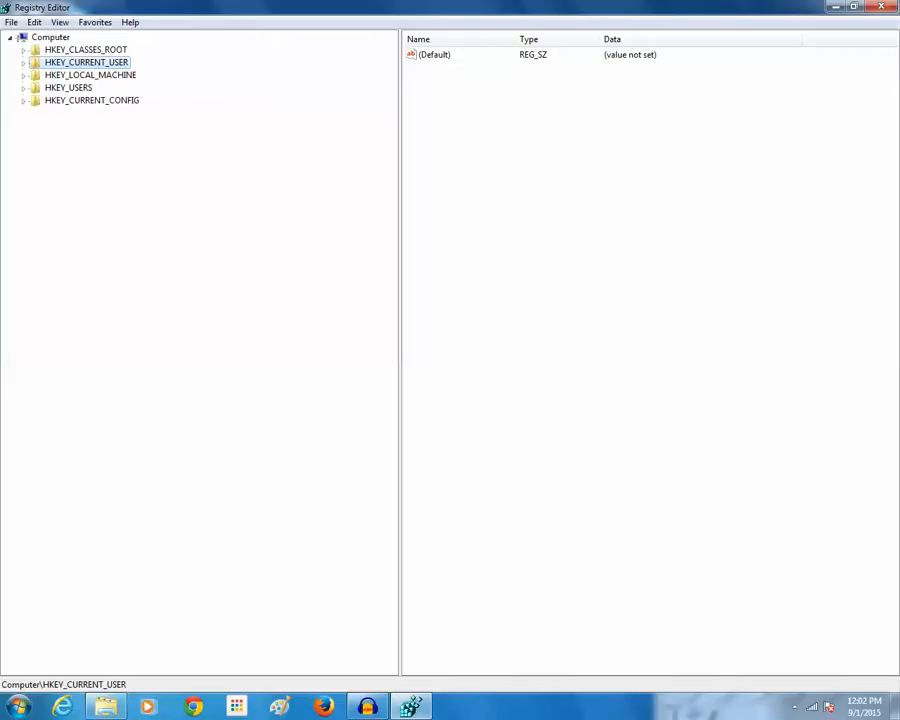
Navigate to HKCU Software\Microsoft\Windows\CurrentVersion\Policies\Explorer and list its values.
left_click(24, 62)
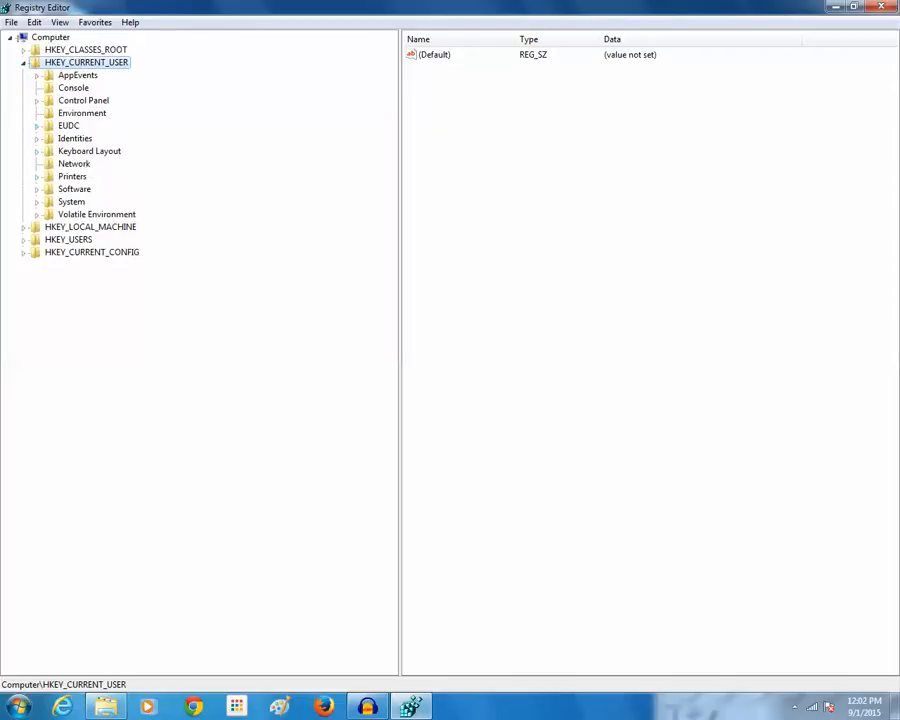
left_click(36, 188)
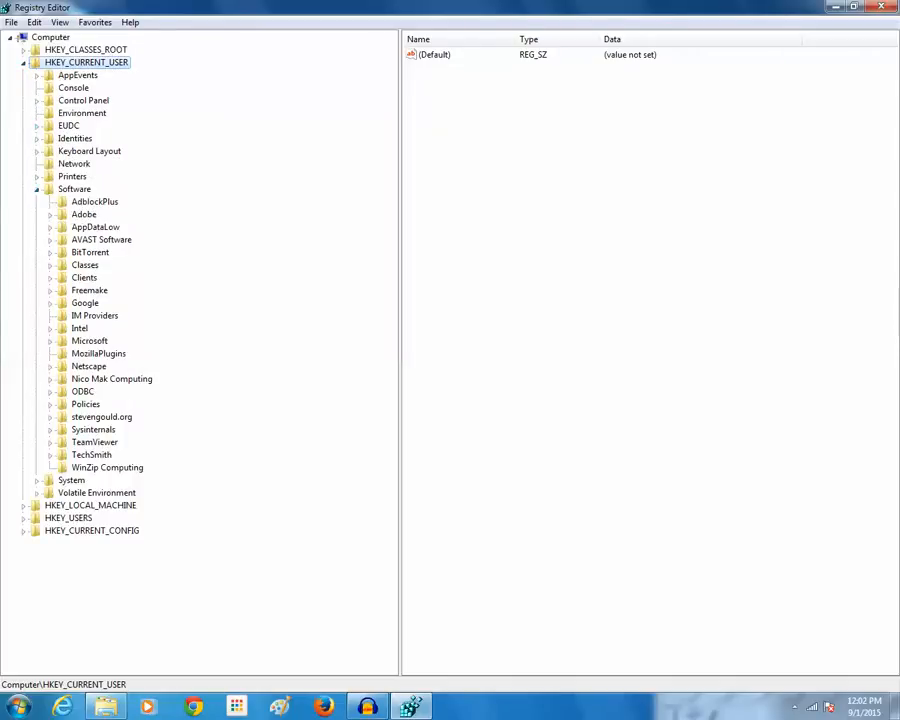
scroll("down", 3)
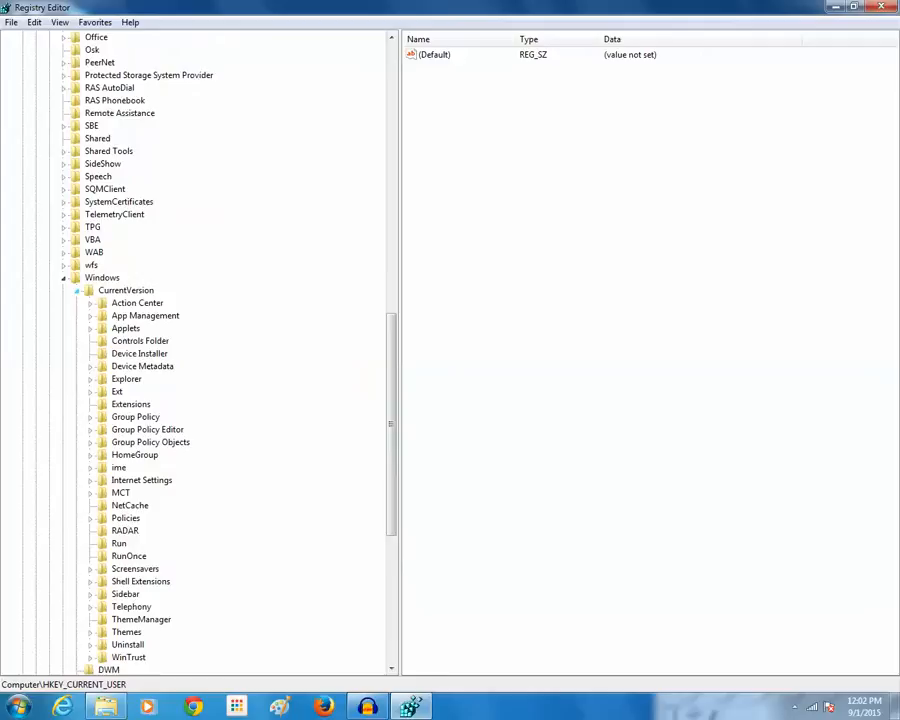
scroll("down", 3)
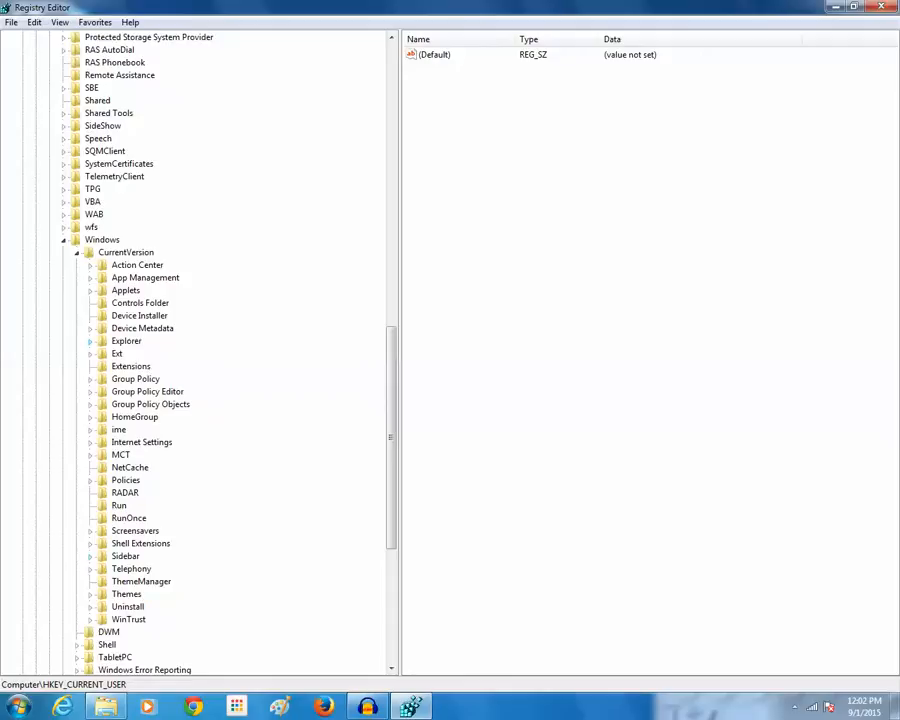
left_click(90, 480)
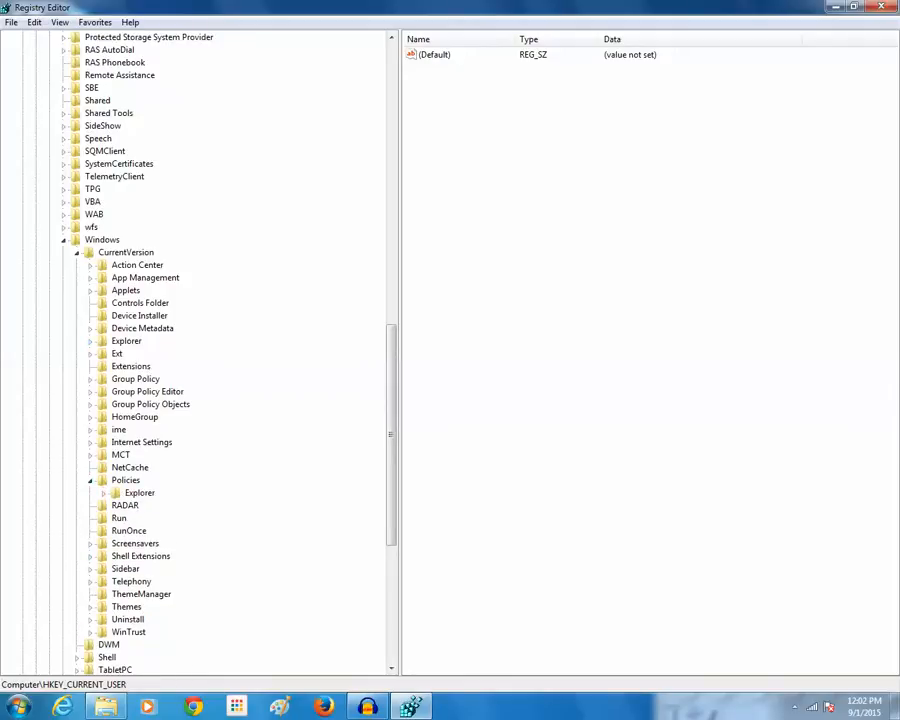
left_click(140, 492)
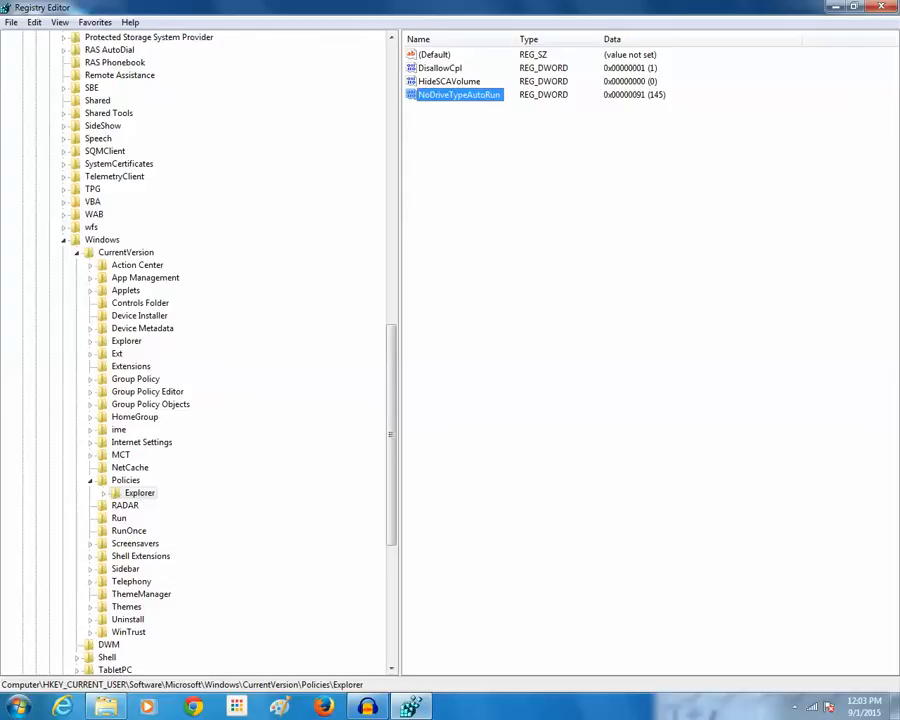
Set NoDriveTypeAutoRun to hexadecimal 414 to disable autorun.
right_click(456, 94)
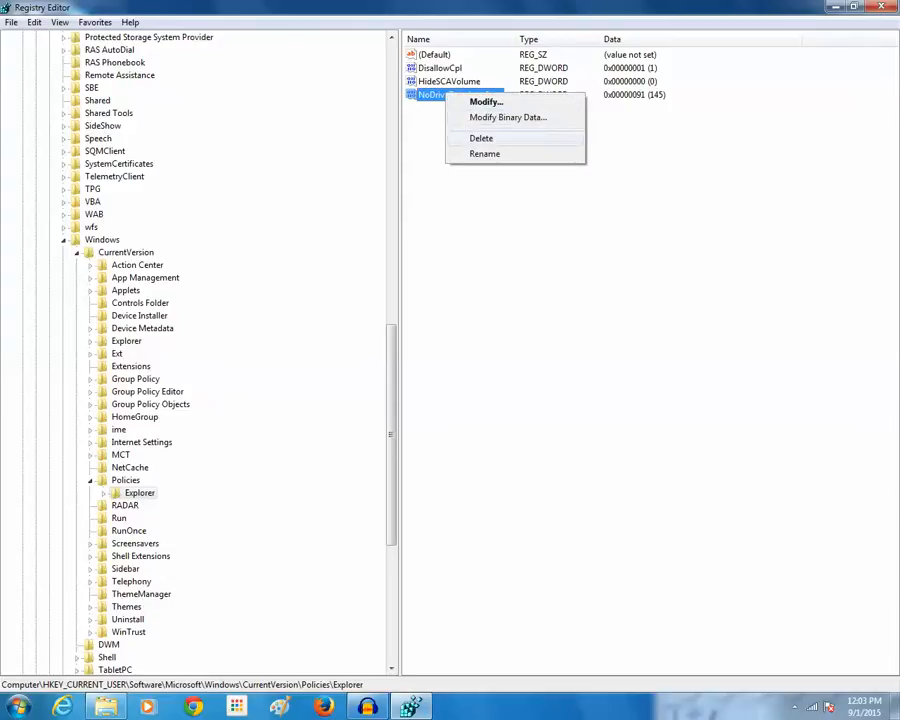
left_click(486, 100)
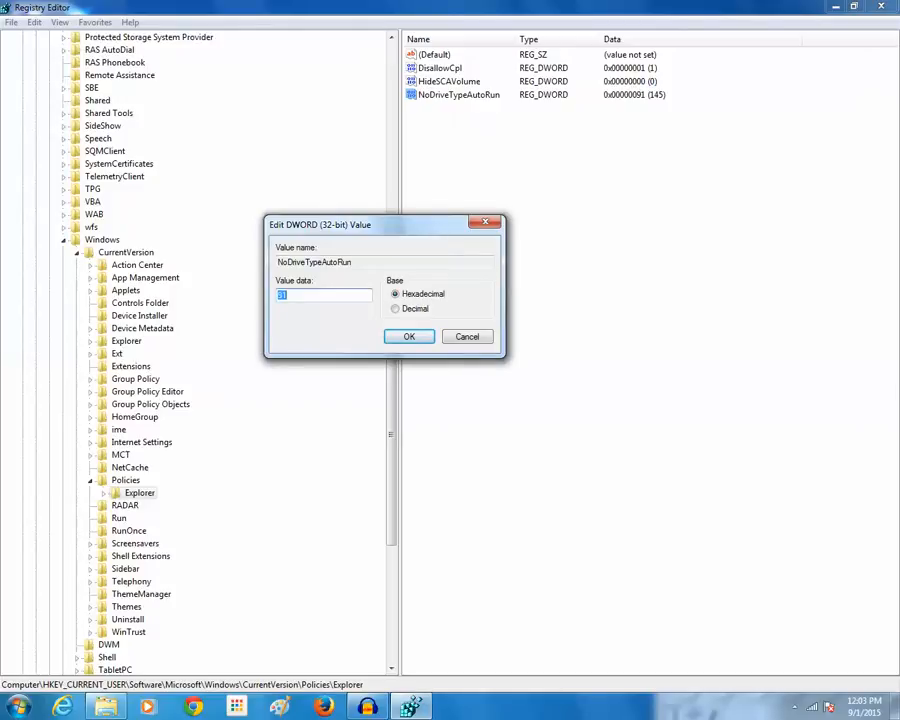
type("414")
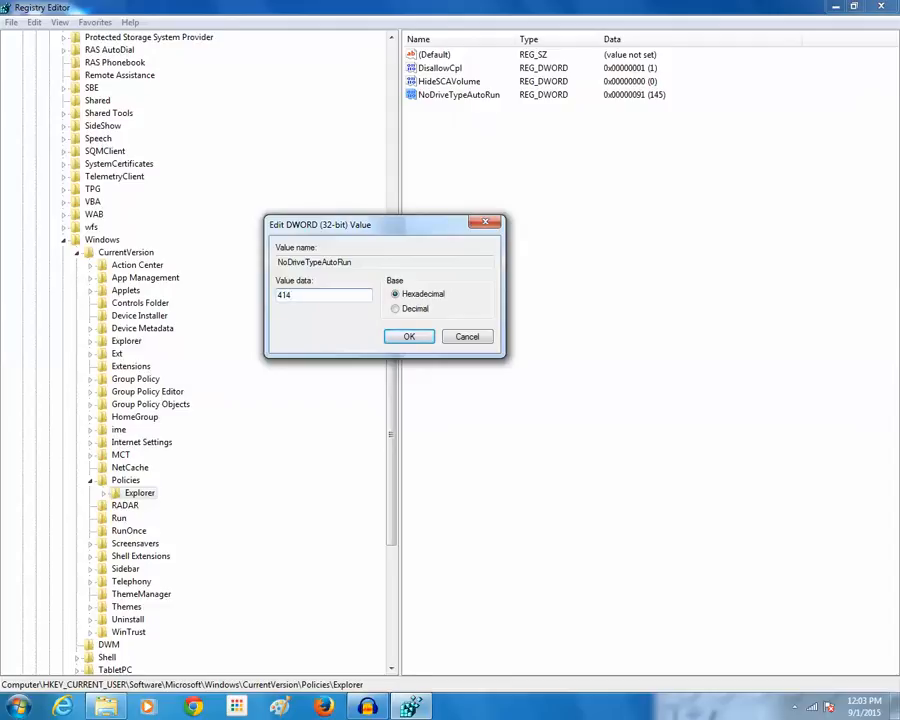
left_click(408, 336)
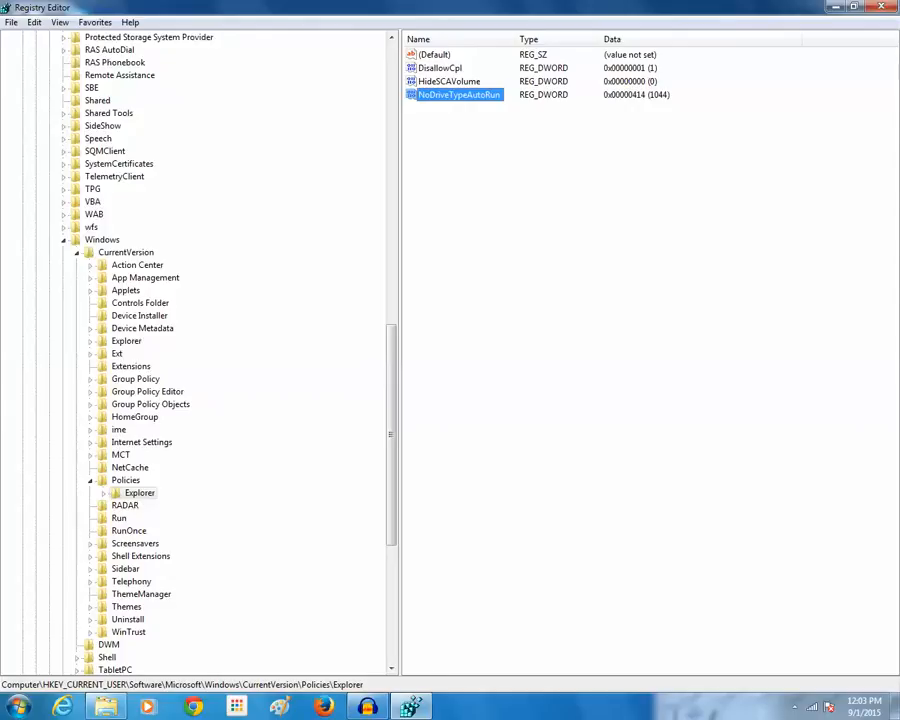
Set NoDriveTypeAutoRun to hexadecimal 41ff (16895).
right_click(458, 94)
type("41ff")
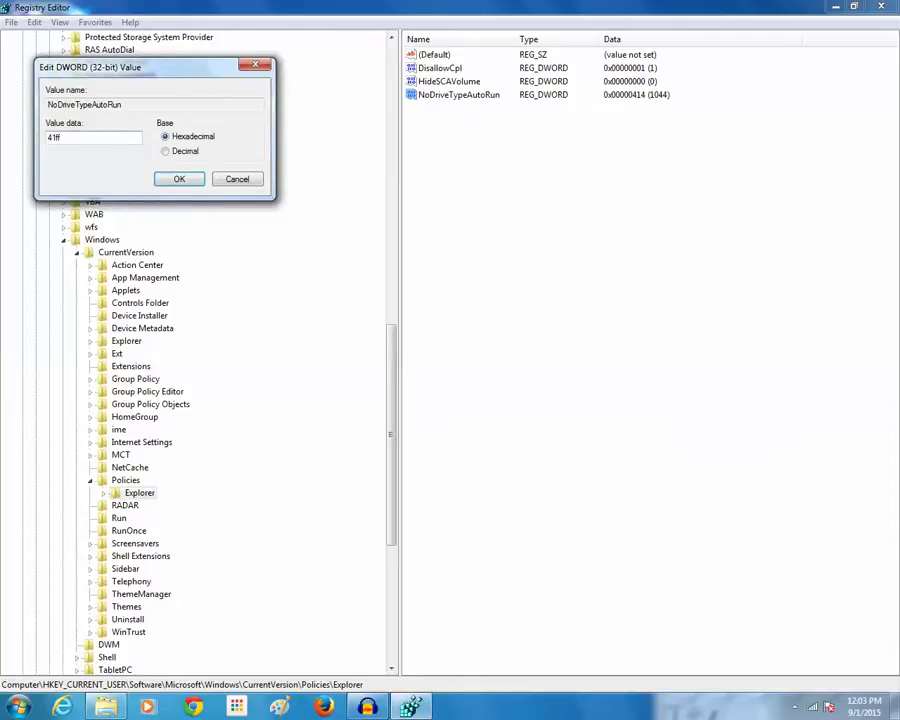
left_click(180, 178)
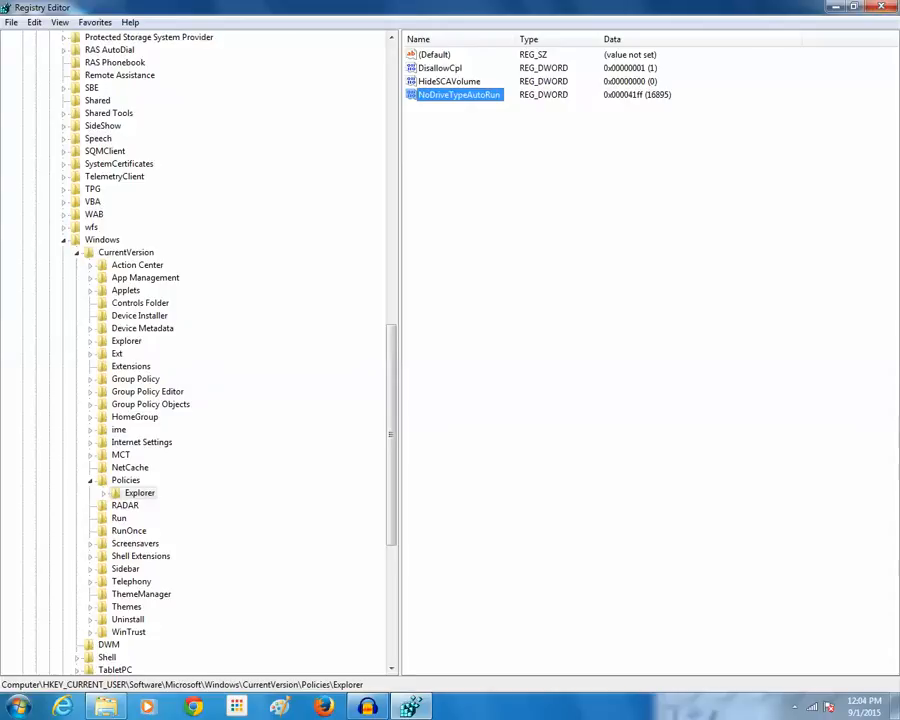
Restore NoDriveTypeAutoRun to hexadecimal 91 (145) so autorun works again.
double_click(458, 94)
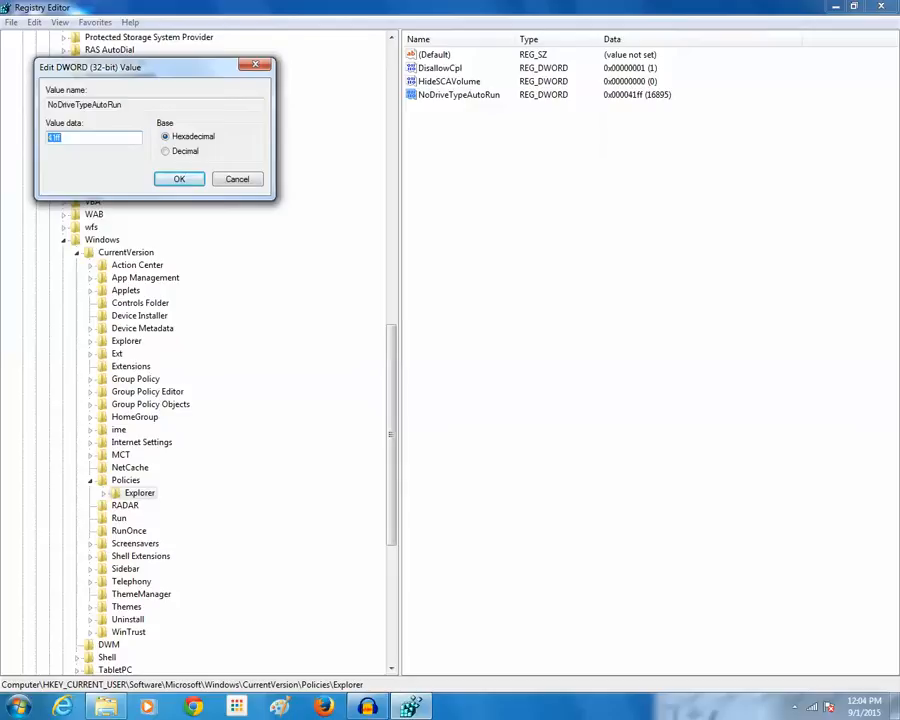
type("91")
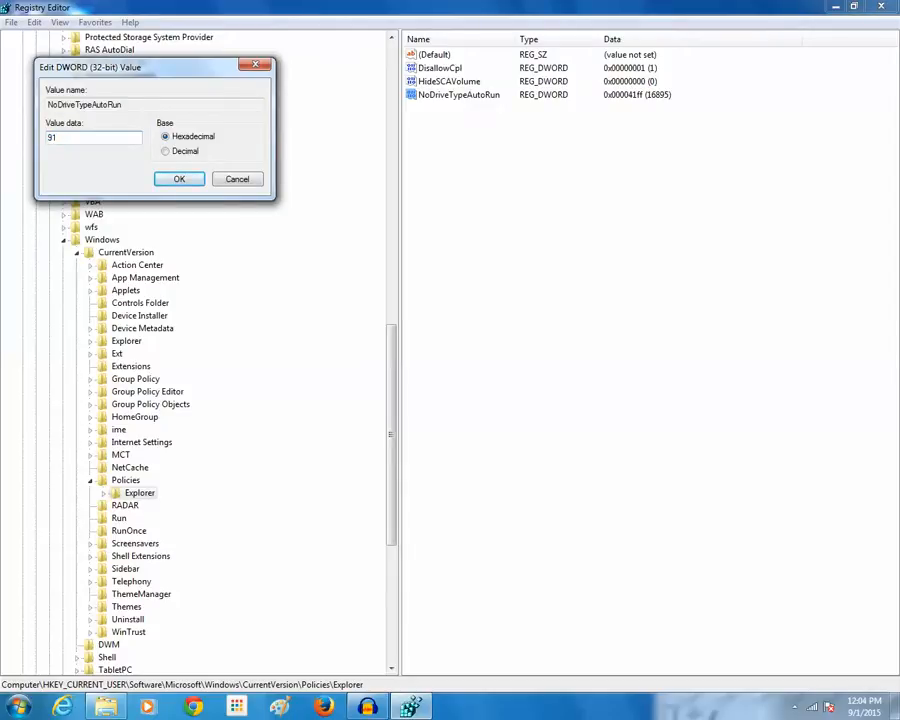
left_click(180, 180)
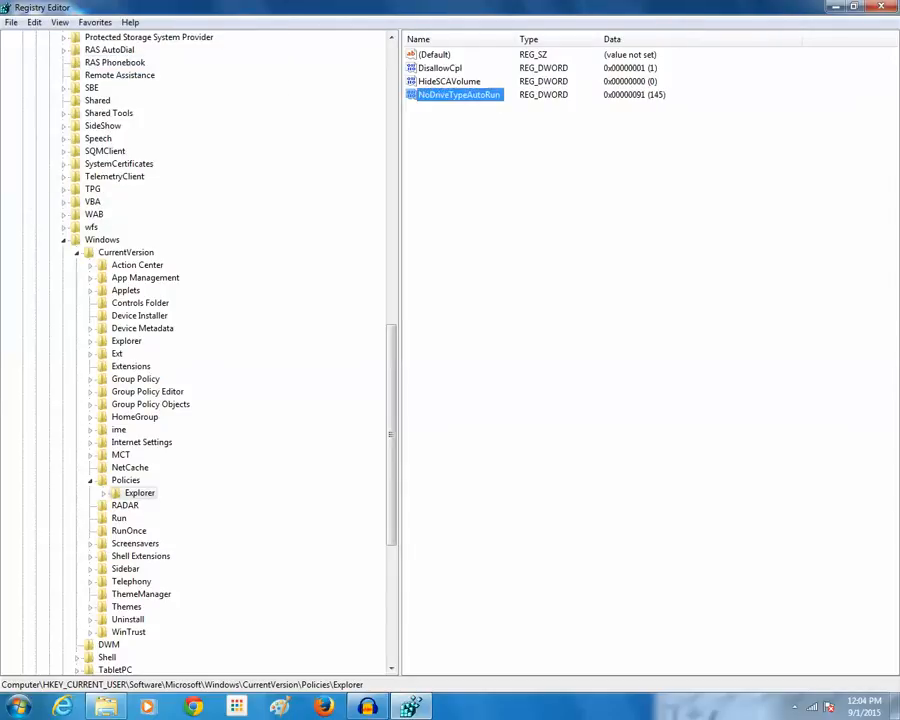
mouse_move(884, 20)
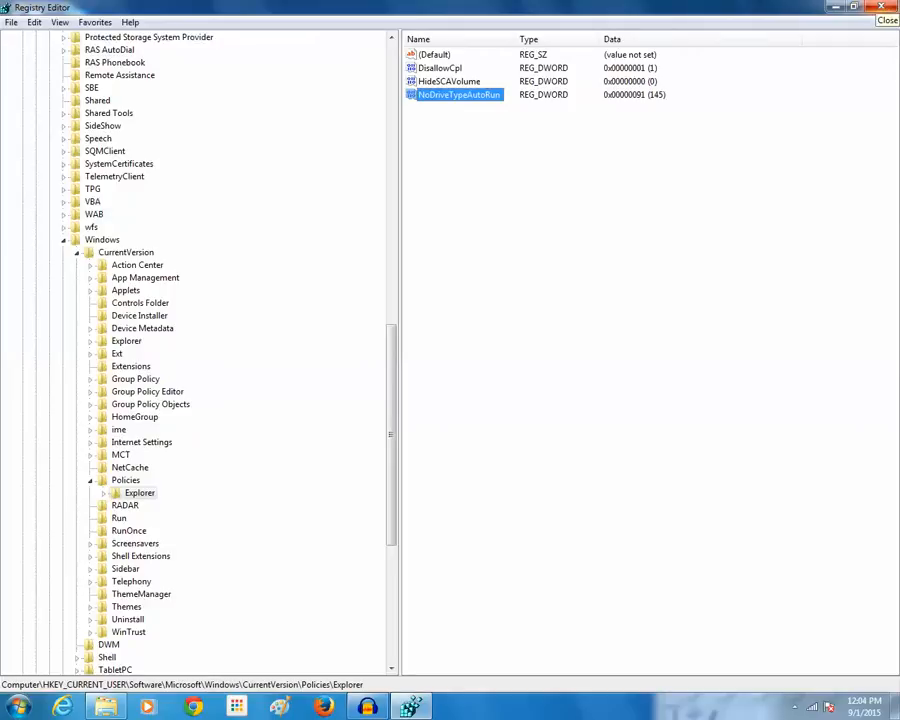